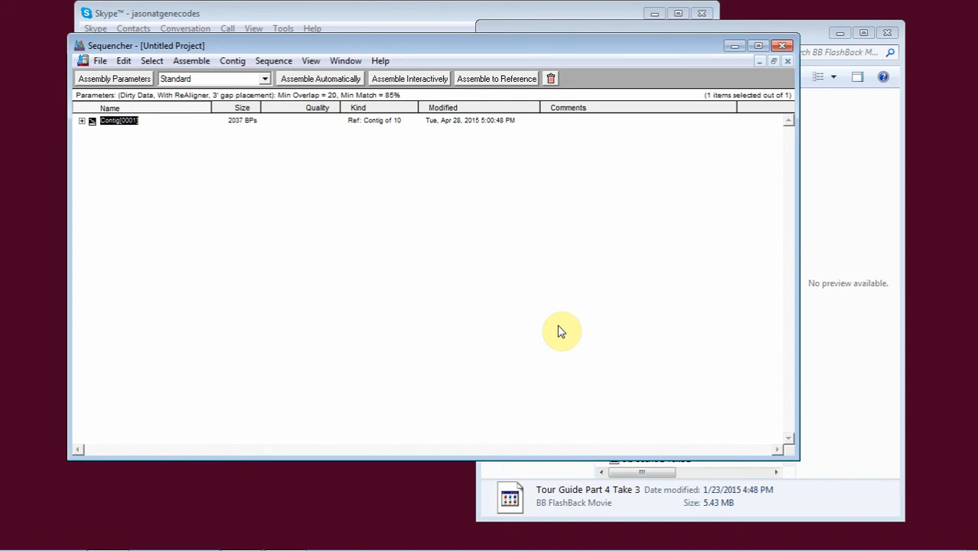
mouse_move(559, 325)
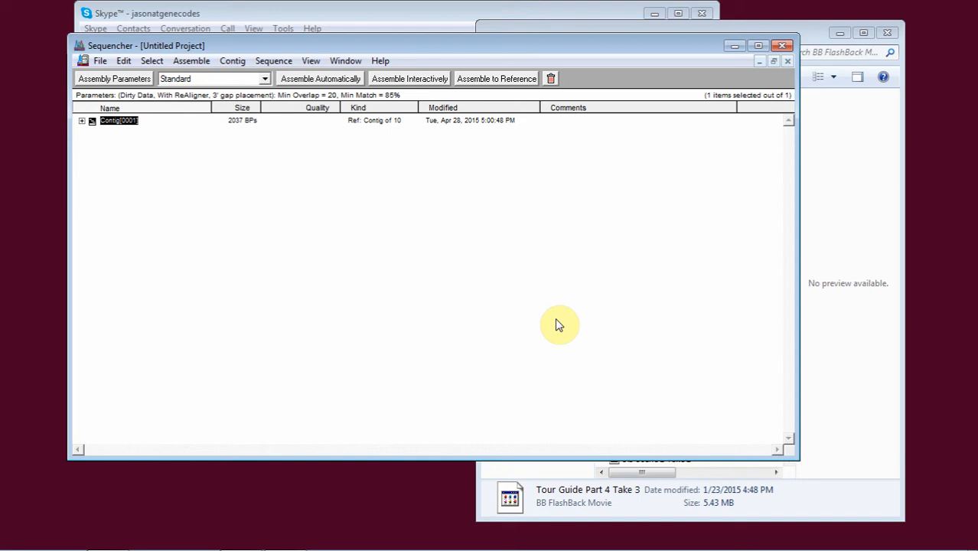
mouse_move(214, 166)
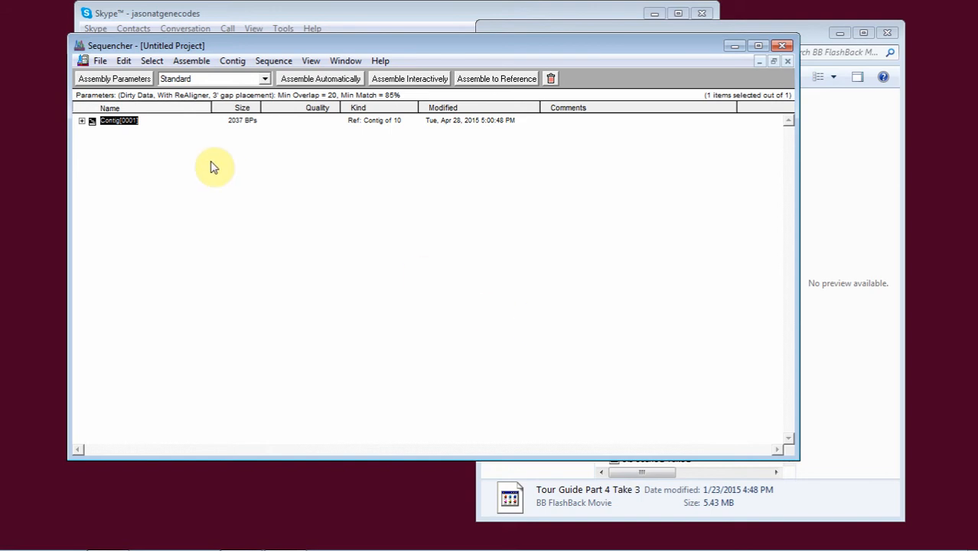
Show the contig overview with start and stop codons and the diagram key enabled.
double_click(120, 119)
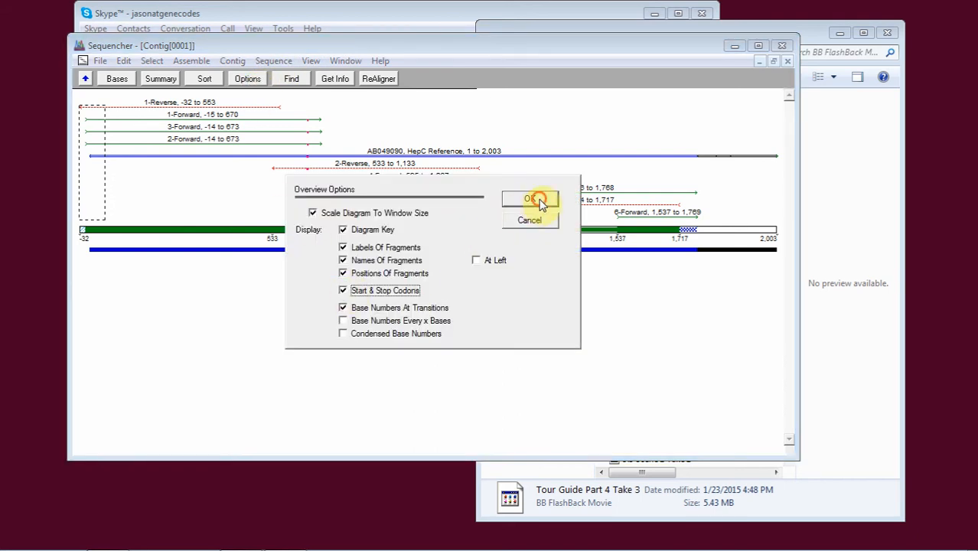
click(531, 199)
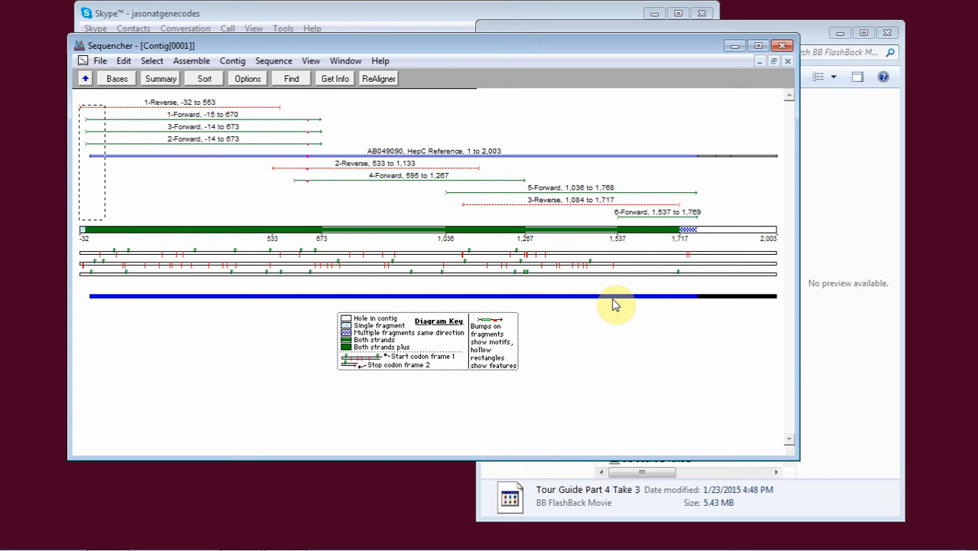
Switch the contig to the Bases view, aligning fragment reads above the consensus.
click(116, 78)
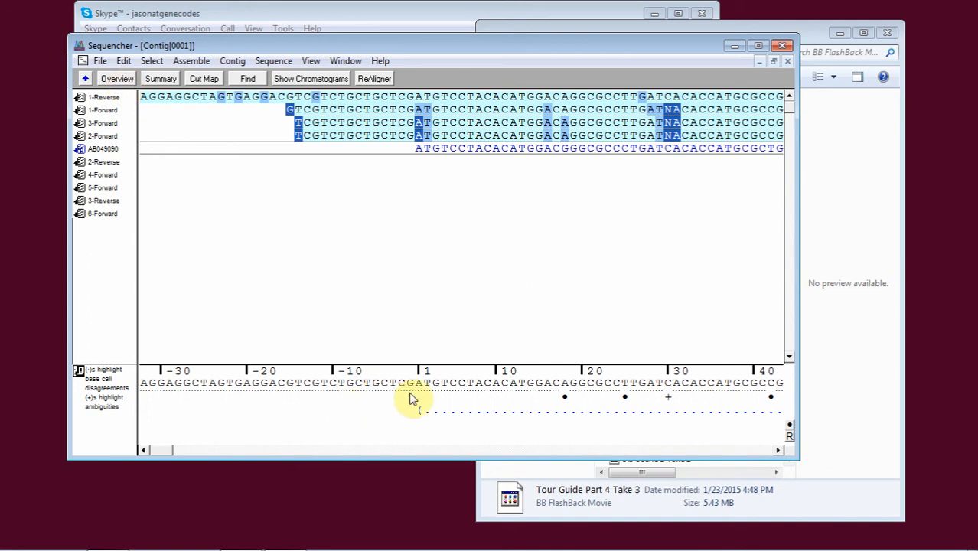
mouse_move(563, 401)
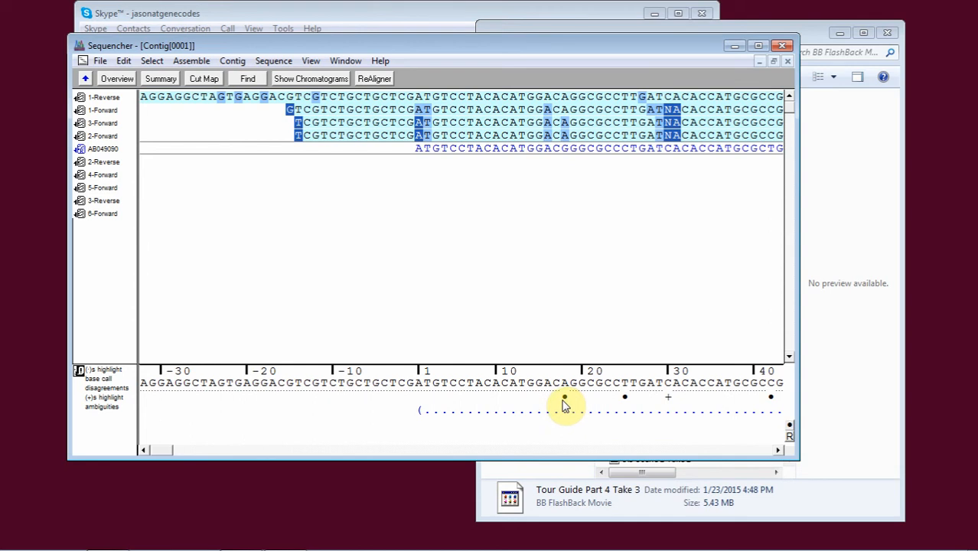
mouse_move(670, 404)
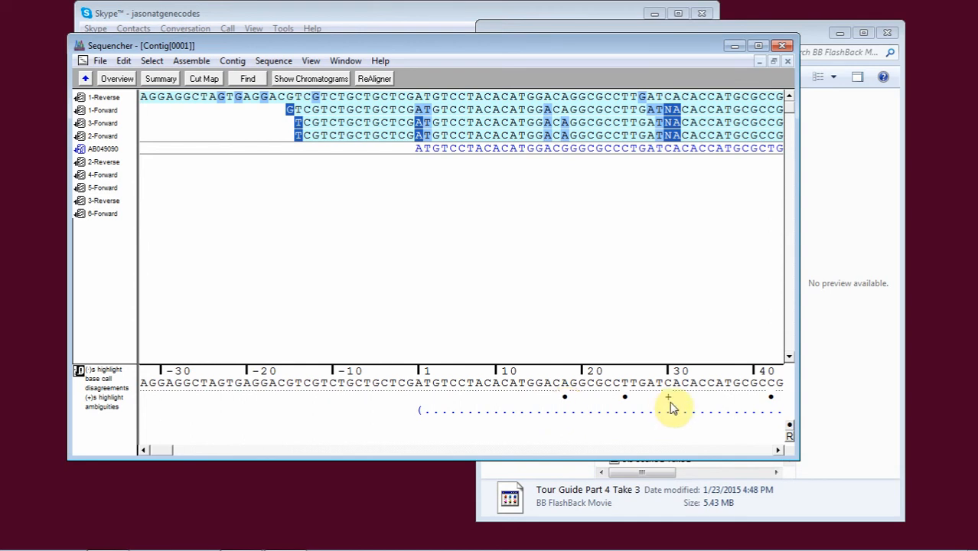
mouse_move(667, 404)
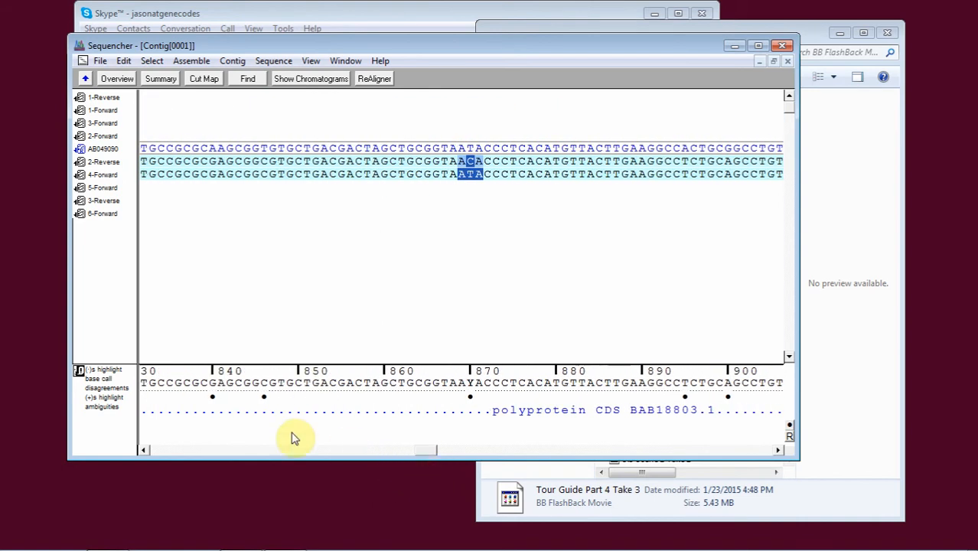
mouse_move(565, 422)
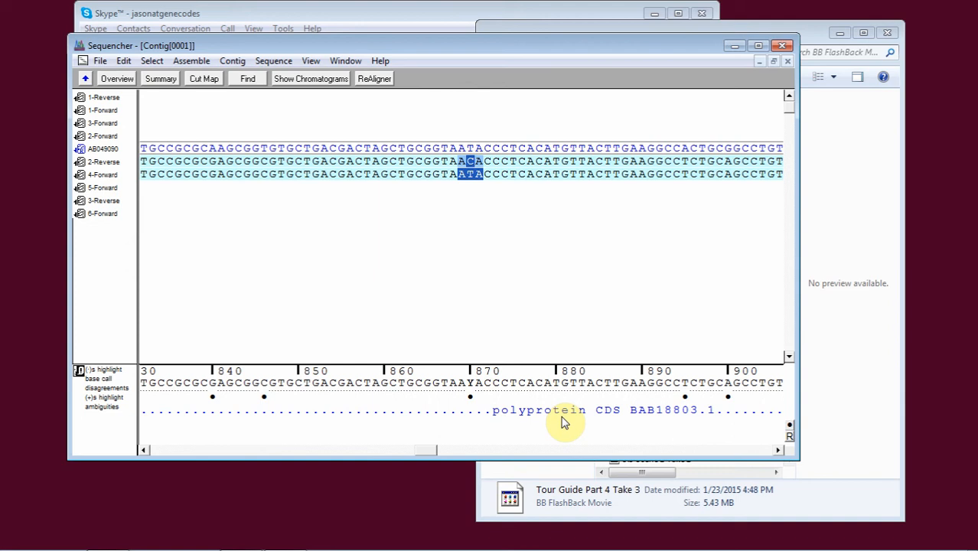
mouse_move(567, 420)
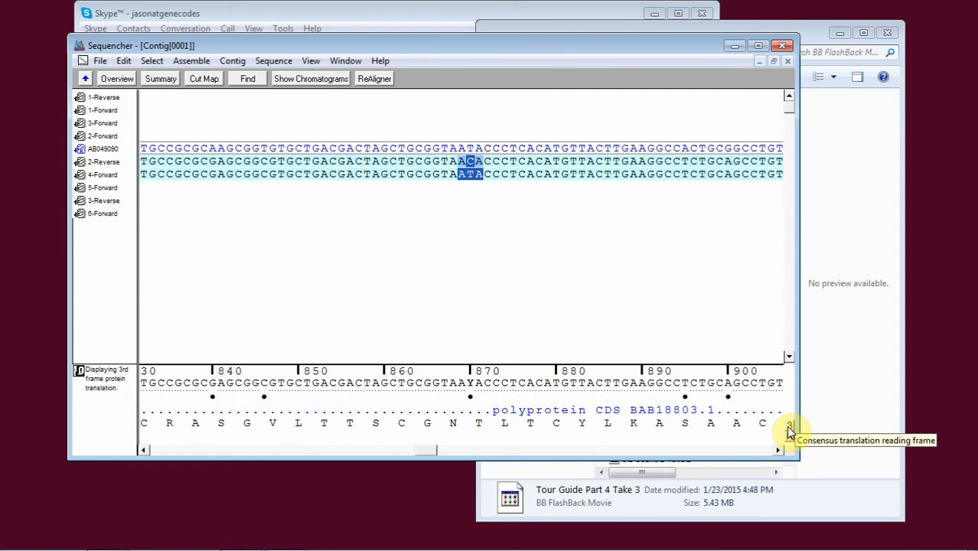
Display all three consensus frames with the reference translation, and chromatograms at position 875.
click(790, 425)
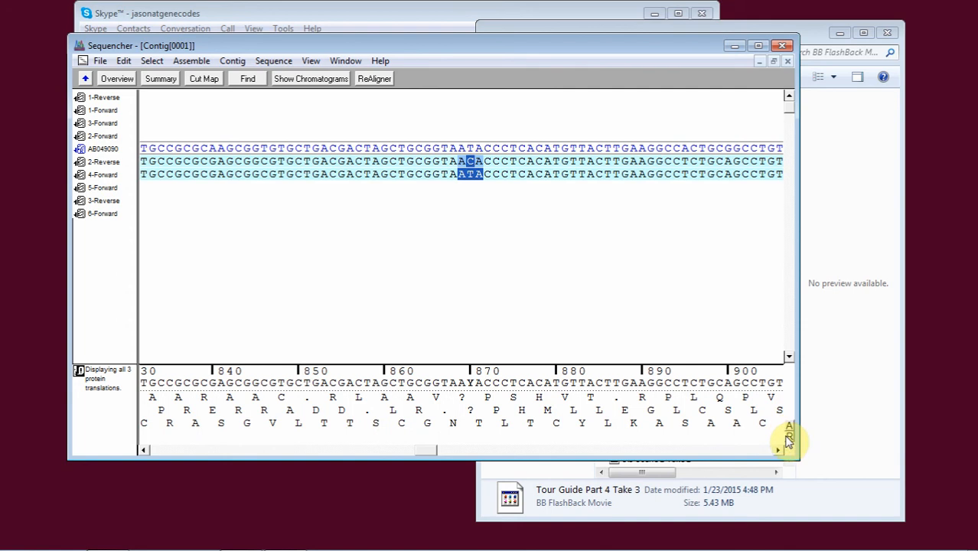
click(789, 436)
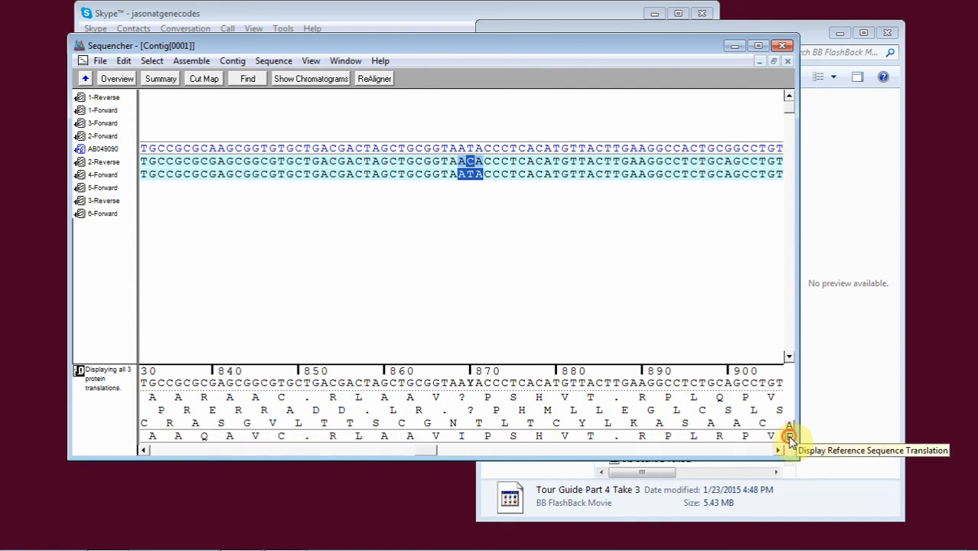
click(789, 437)
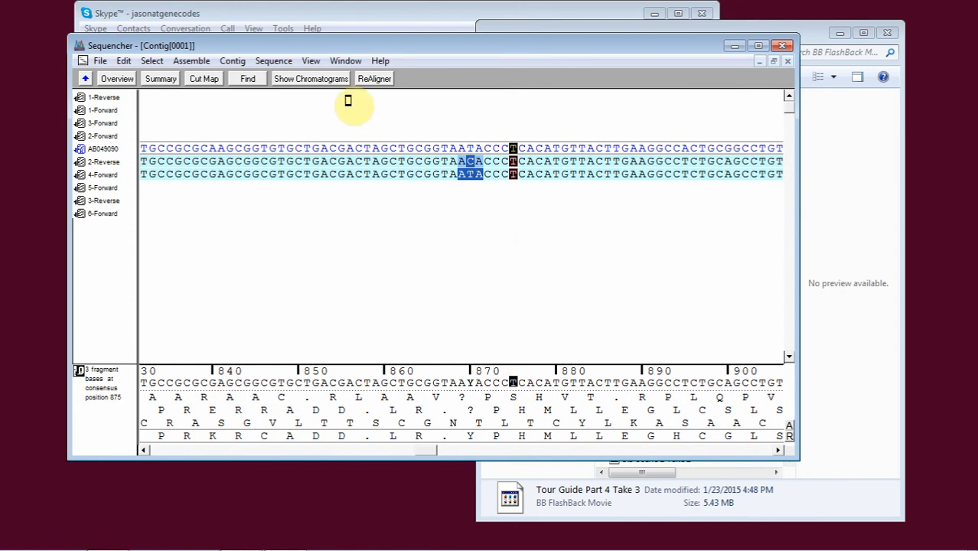
click(310, 78)
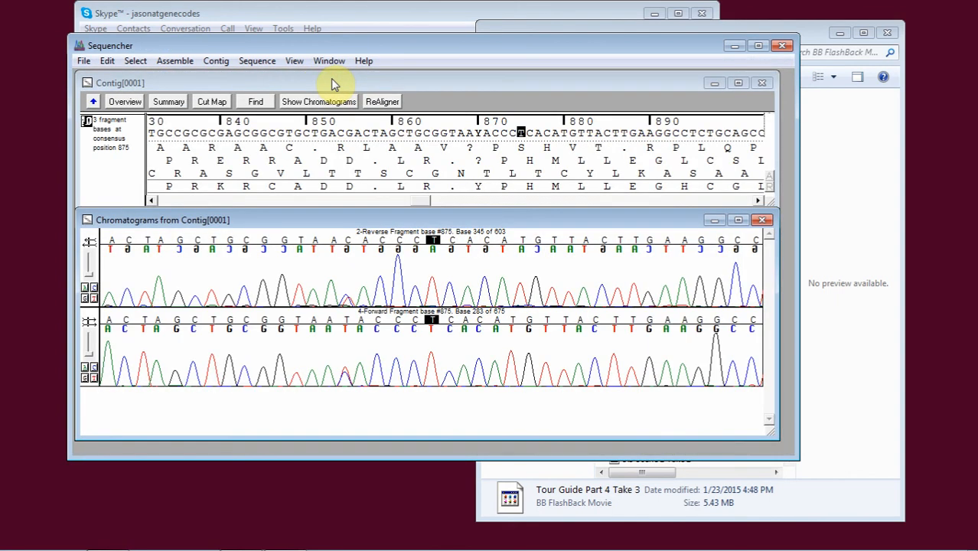